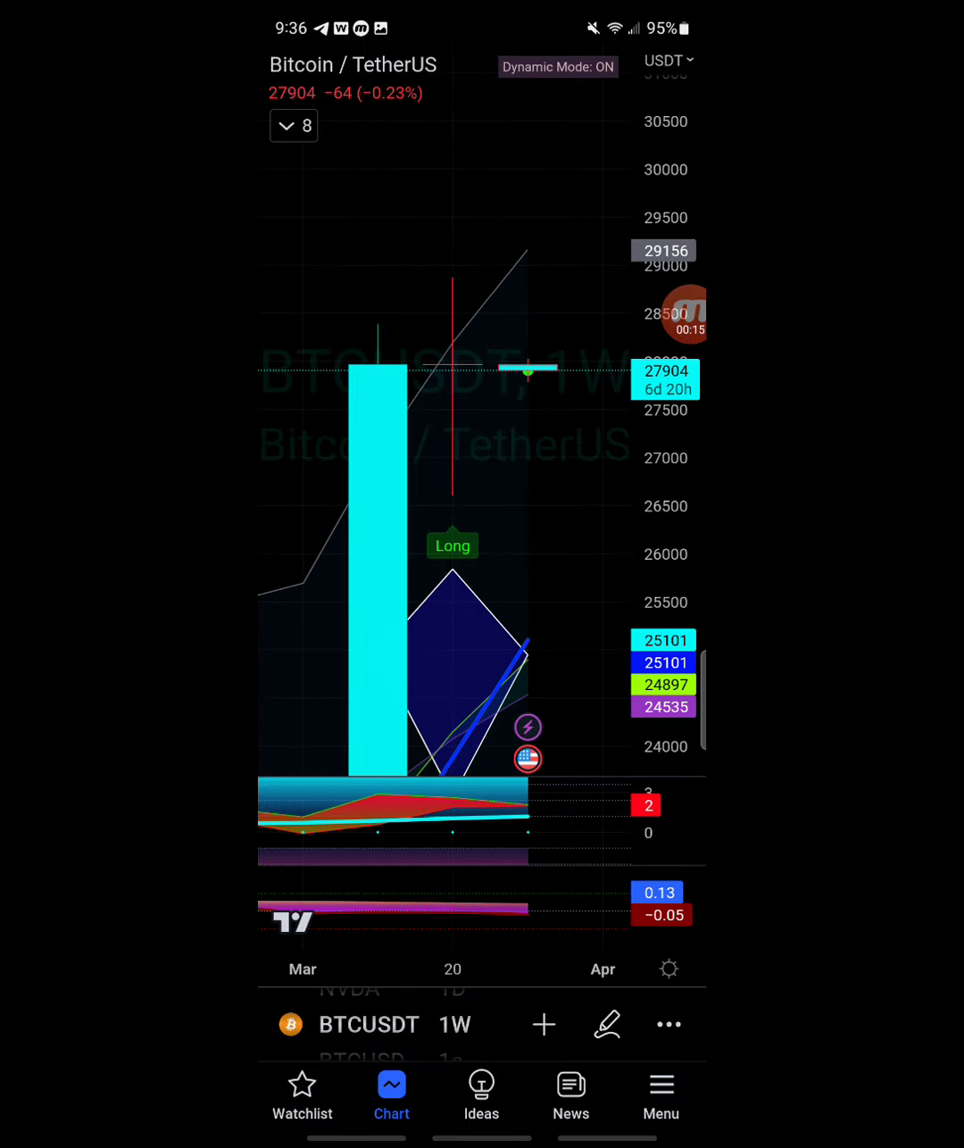
Change the BTCUSDT chart interval from 1W to 1M monthly candles.
{"action": "left_click", "coordinate": [455, 1024]}
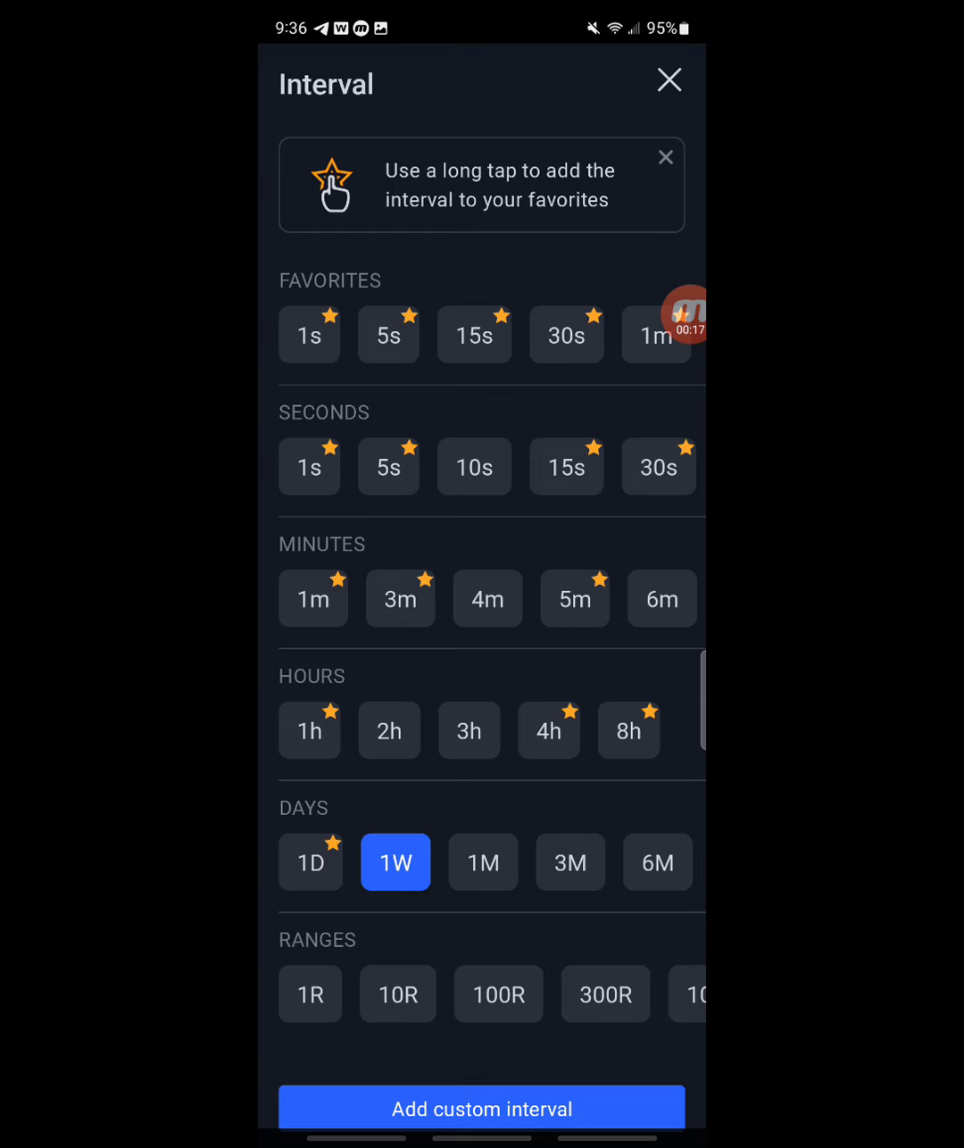
{"action": "left_click", "coordinate": [669, 80]}
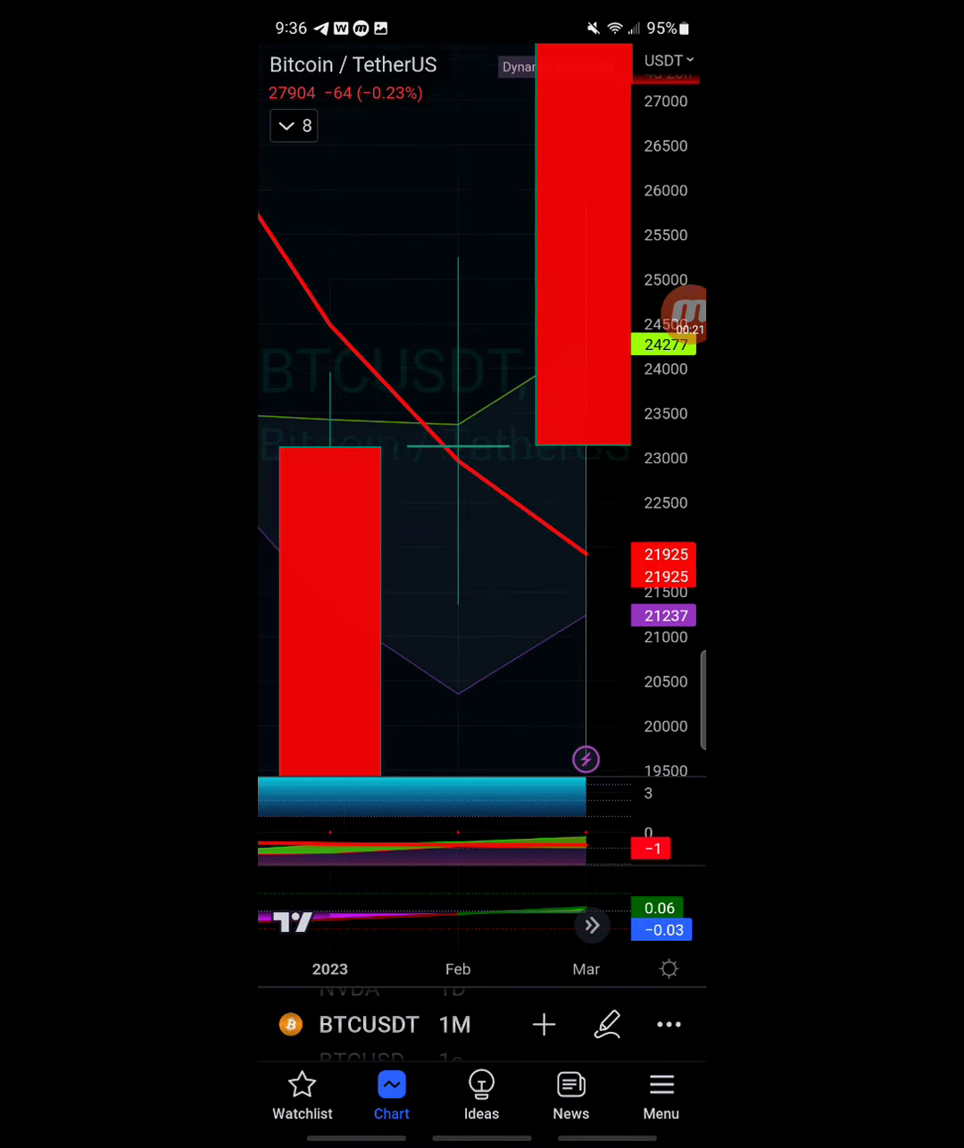
{"action": "left_click", "coordinate": [458, 465]}
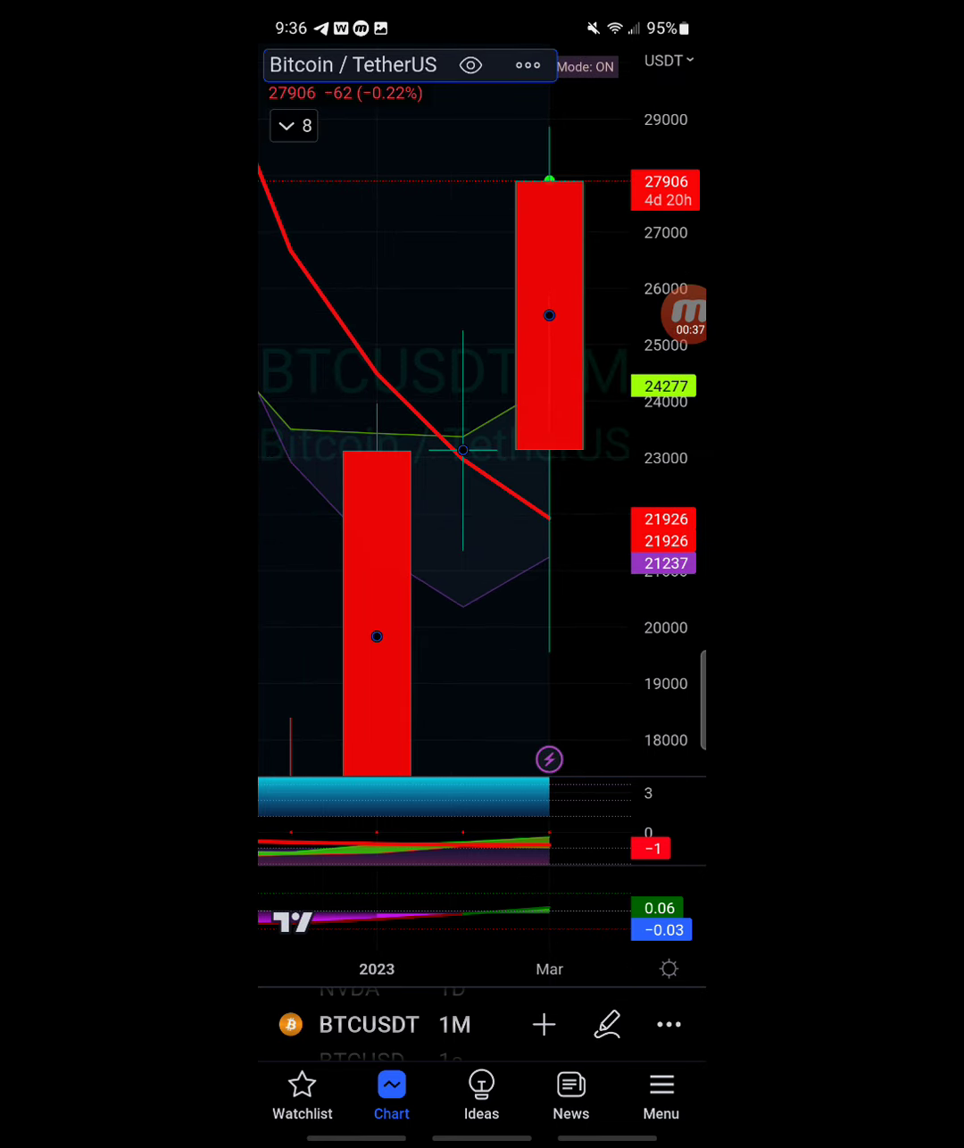
Reopen the Interval sheet, then switch to the VIPTrader Quant Indicators page in the browser.
{"action": "left_click", "coordinate": [454, 1024]}
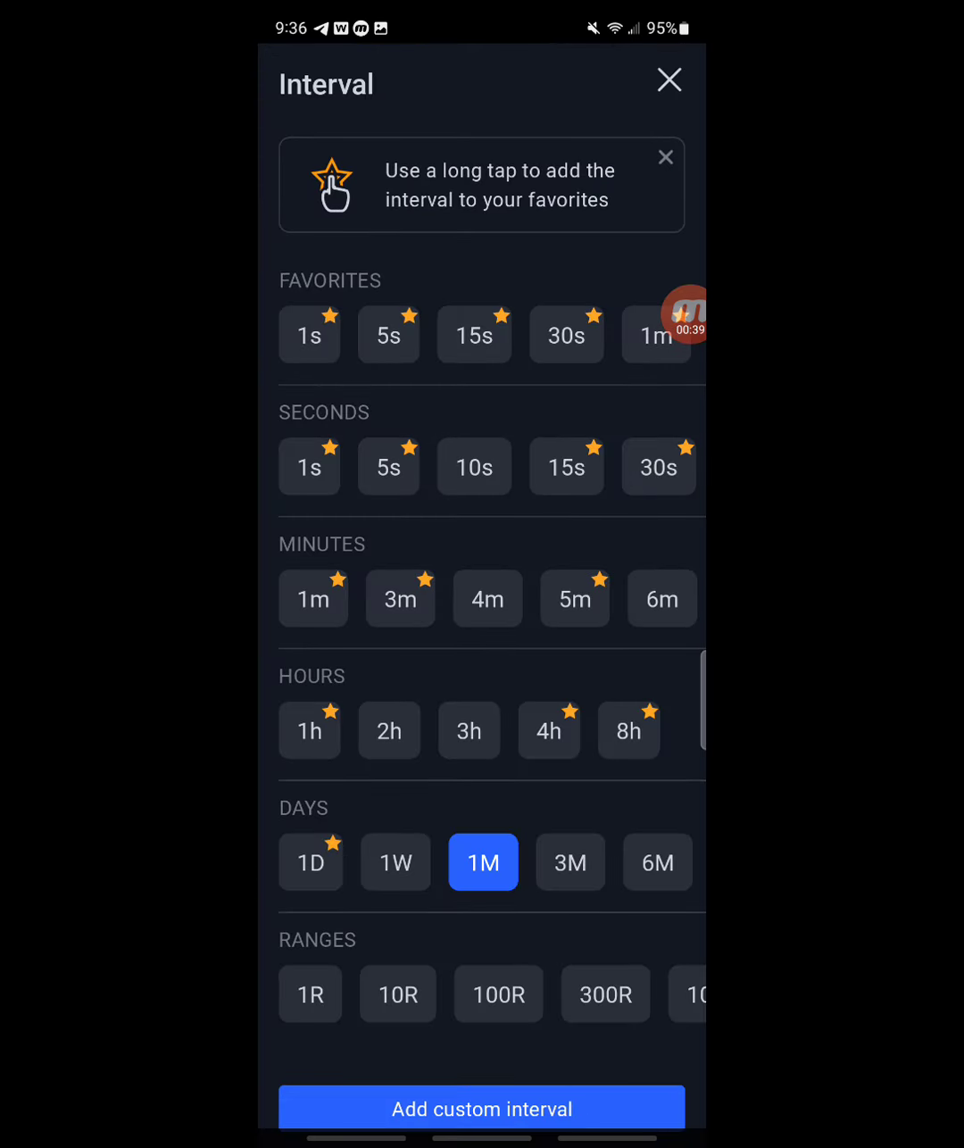
{"action": "left_click", "coordinate": [549, 730]}
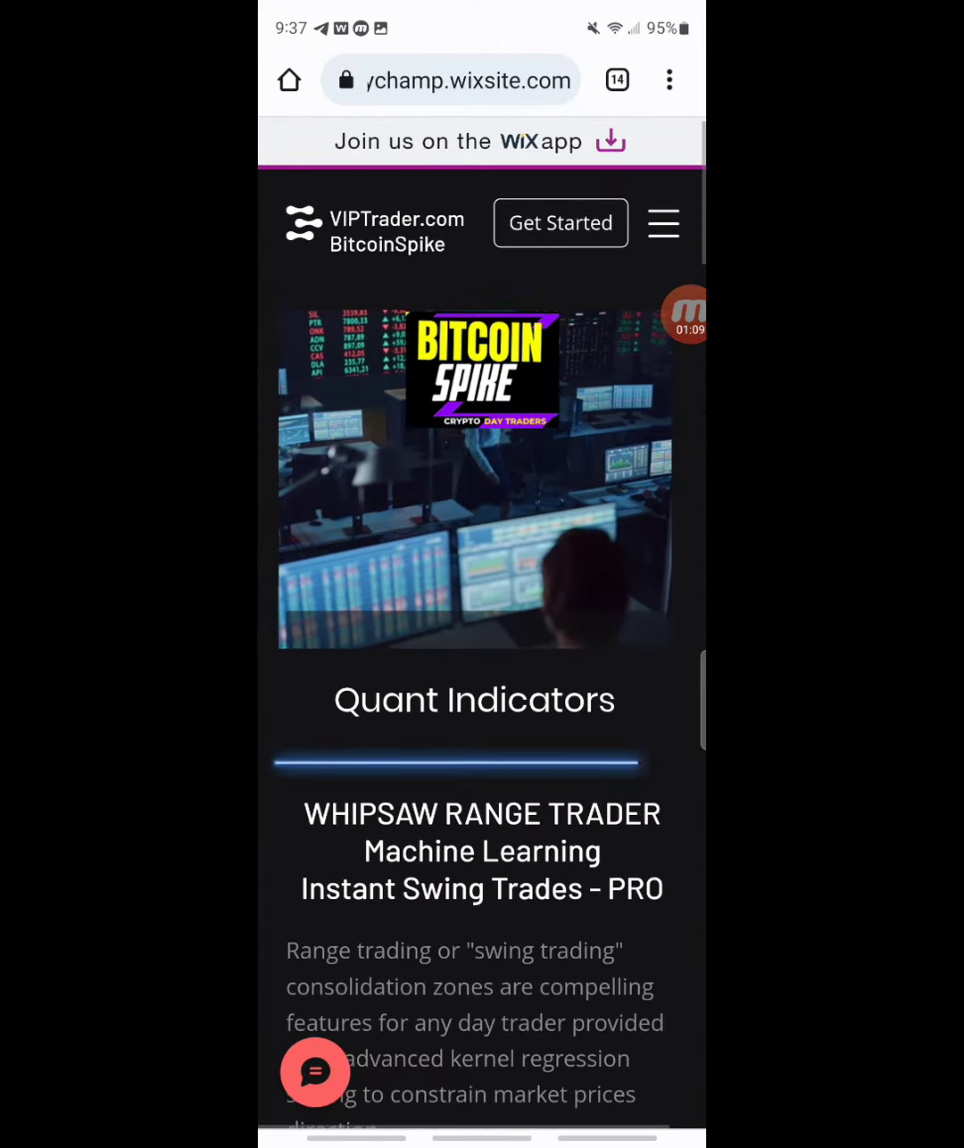
Scroll past WHIPSAW and TRENDMAKER and play the Enterprise Price Targets kernel regression video.
{"action": "scroll", "scroll_direction": "down", "scroll_amount": 3}
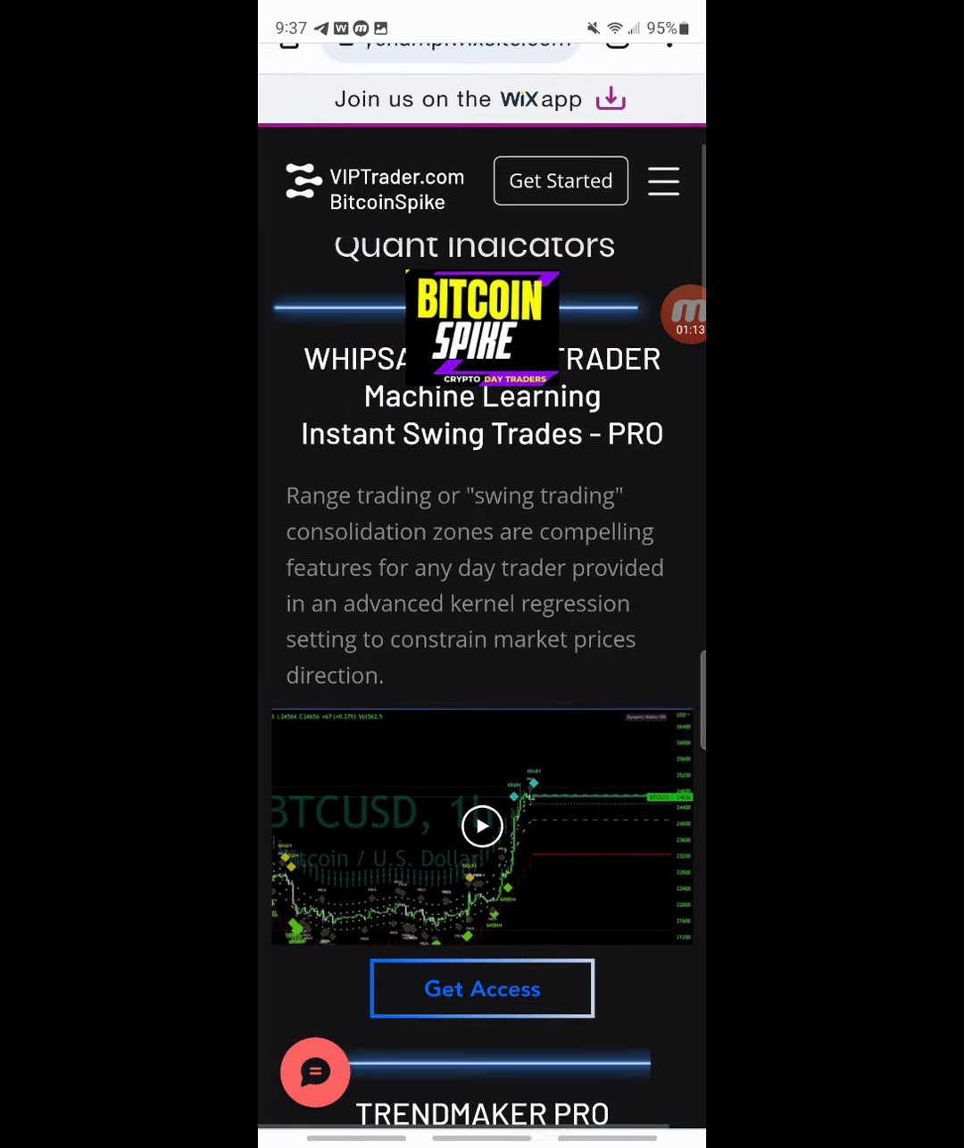
{"action": "scroll", "scroll_direction": "down", "scroll_amount": 3}
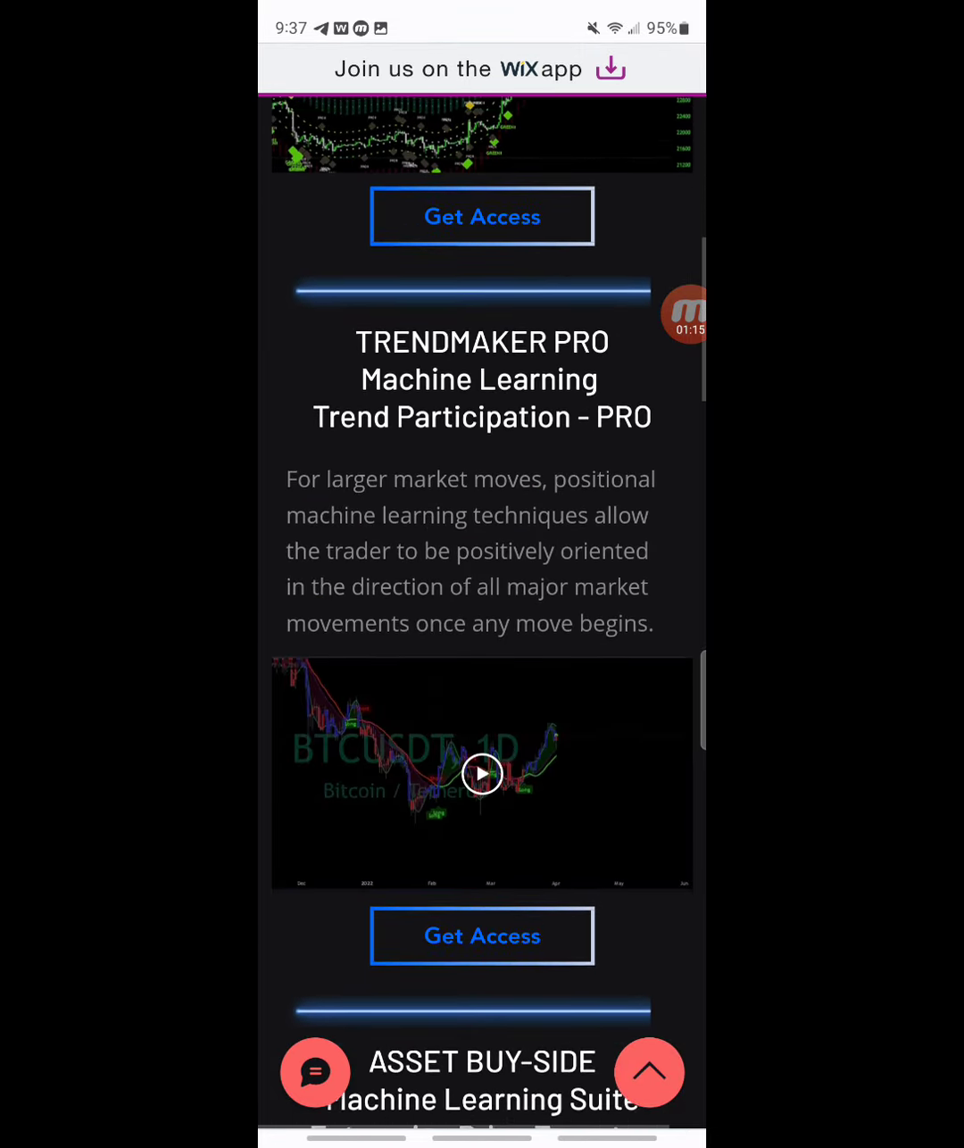
{"action": "scroll", "scroll_direction": "down", "scroll_amount": 3}
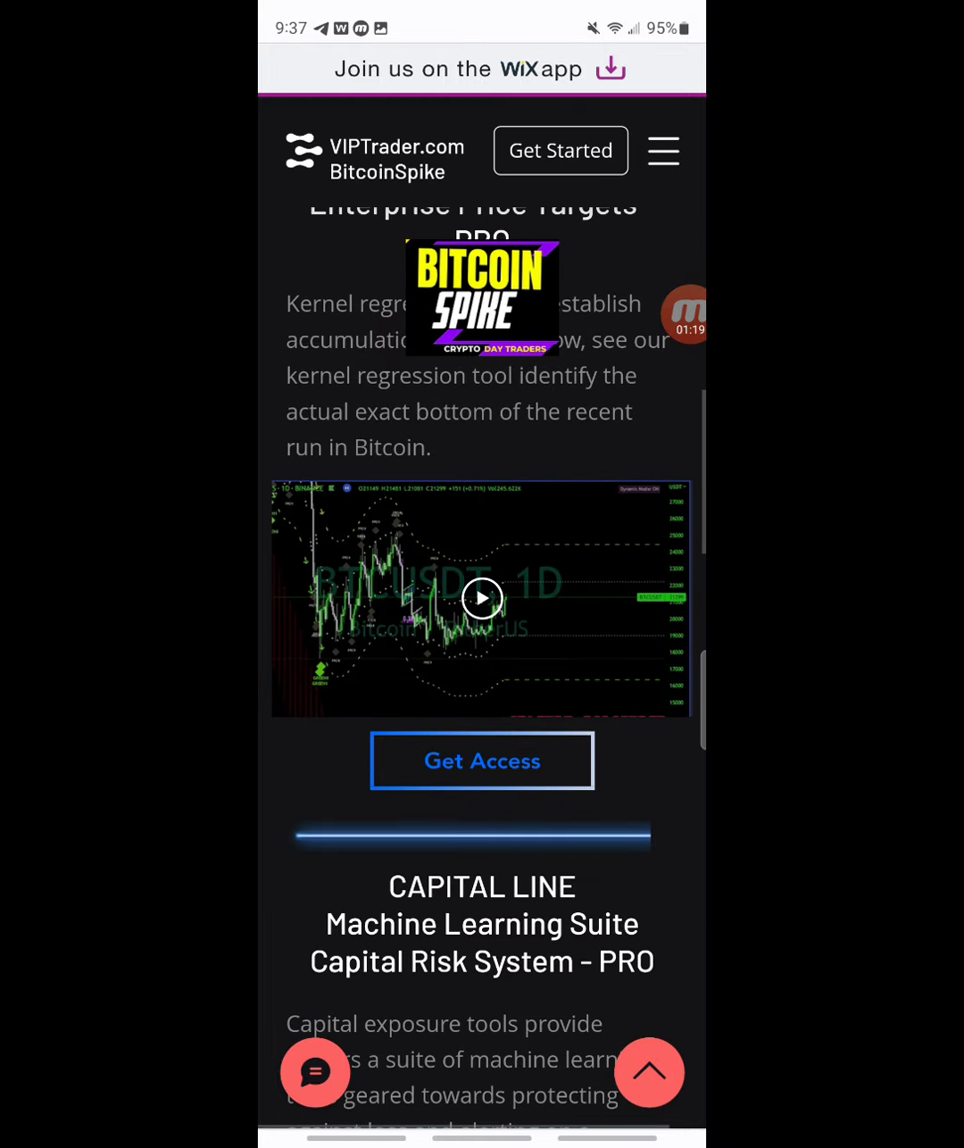
{"action": "left_click", "coordinate": [482, 598]}
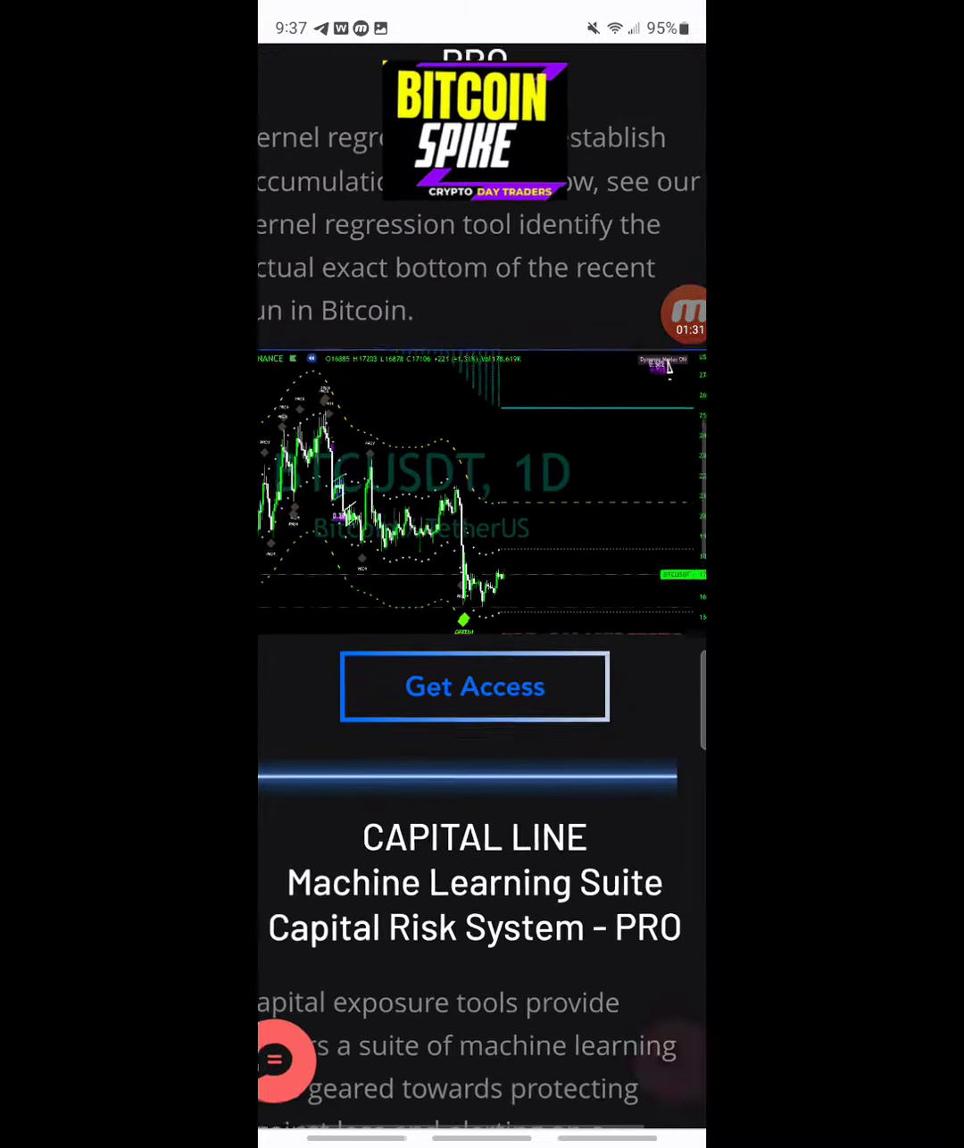
{"action": "scroll", "scroll_direction": "up", "scroll_amount": 3}
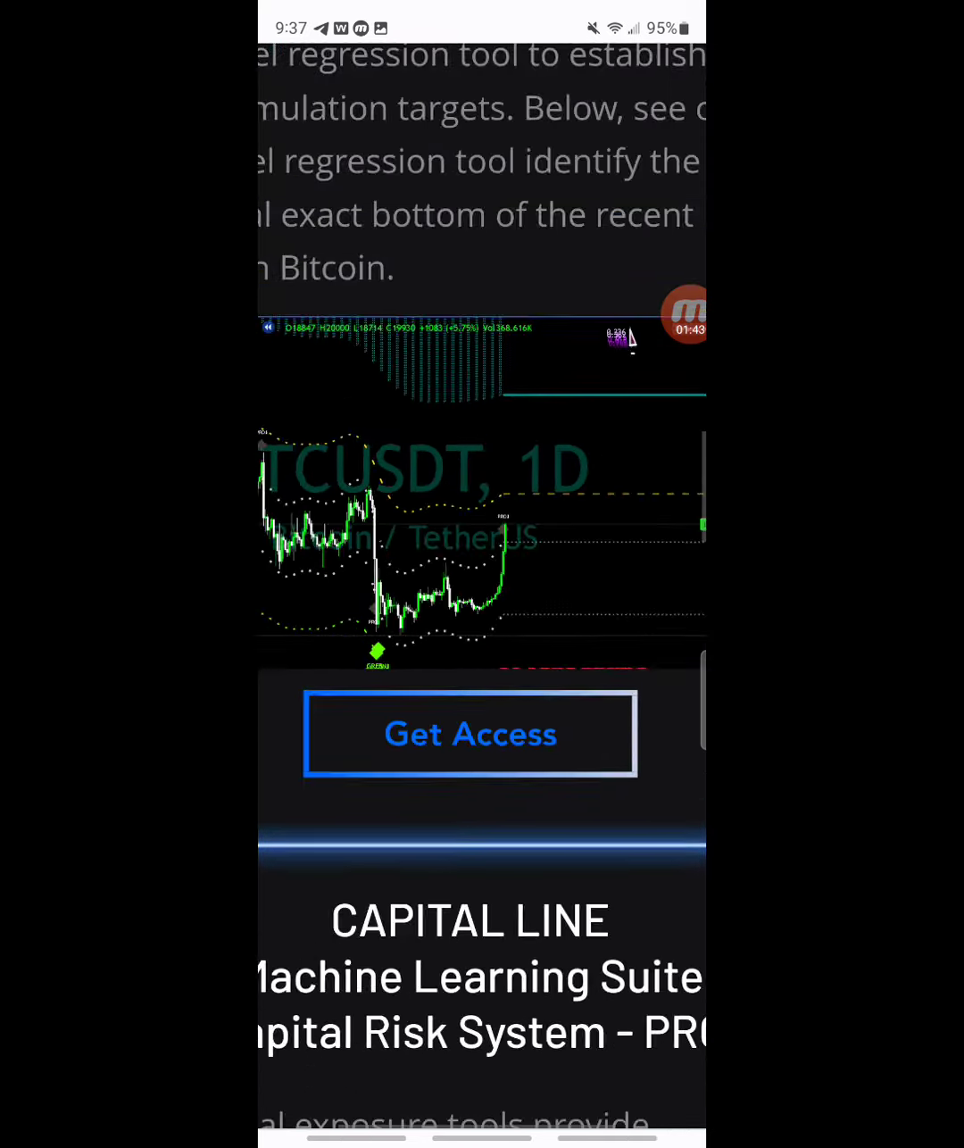
Browse the Get Access contact form, then select the diamond drawing on the 4h chart.
{"action": "left_click", "coordinate": [470, 733]}
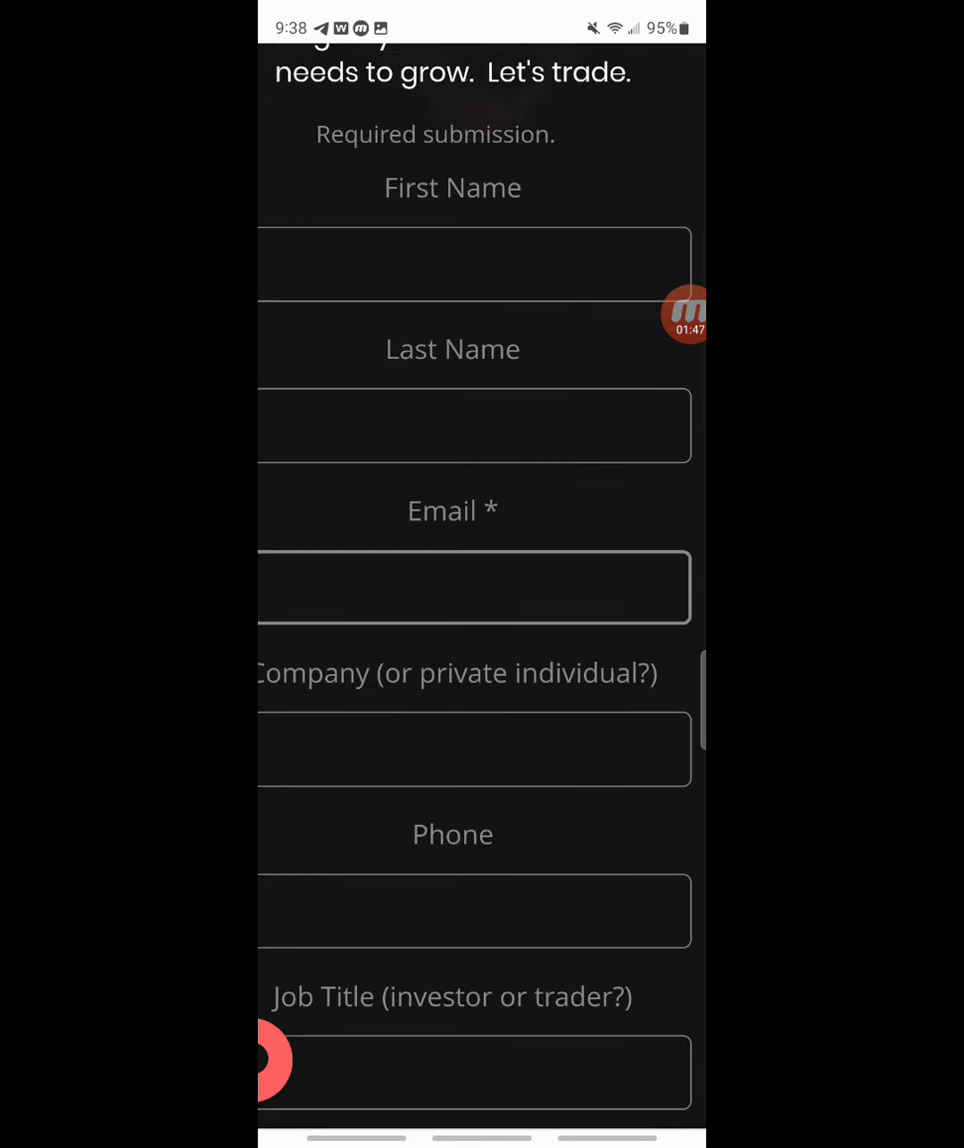
{"action": "scroll", "scroll_direction": "down", "scroll_amount": 3}
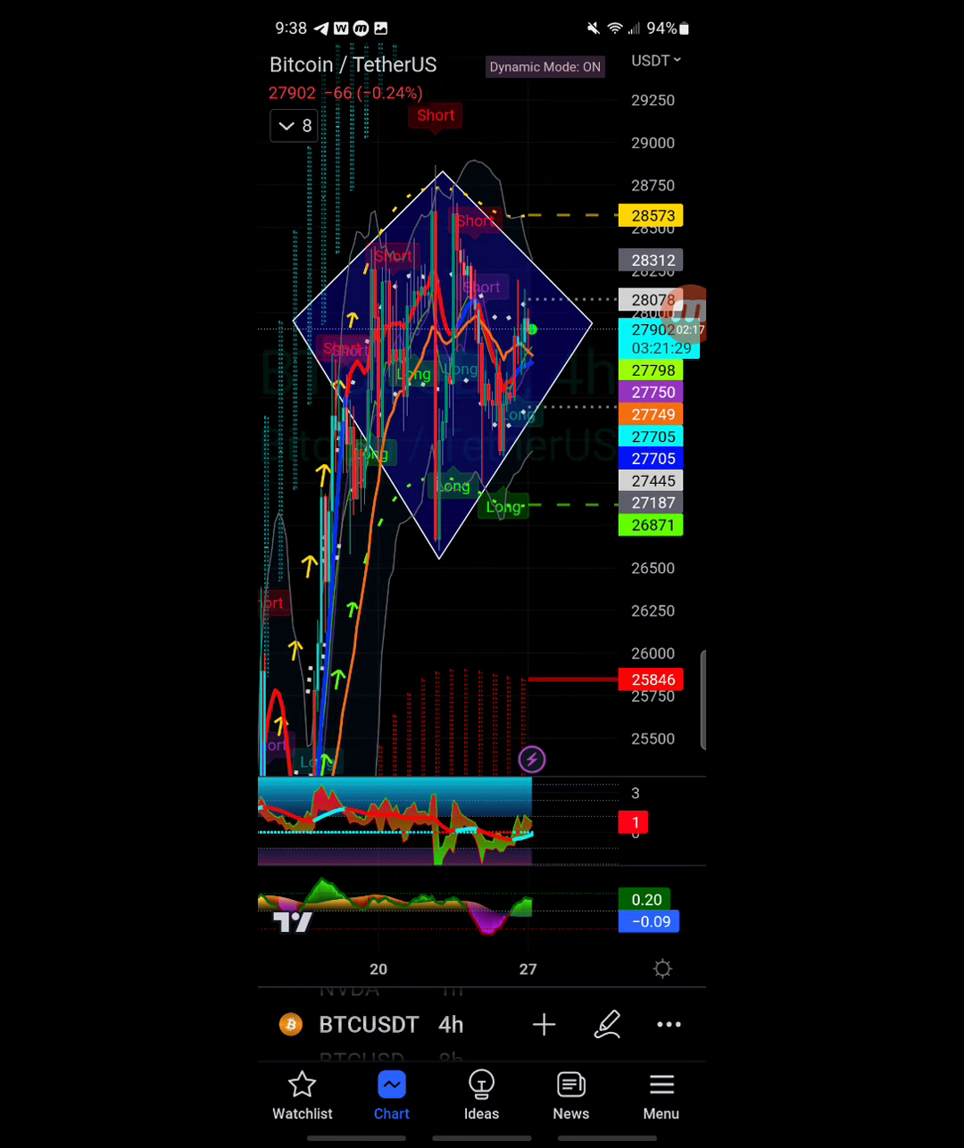
{"action": "left_click", "coordinate": [437, 366]}
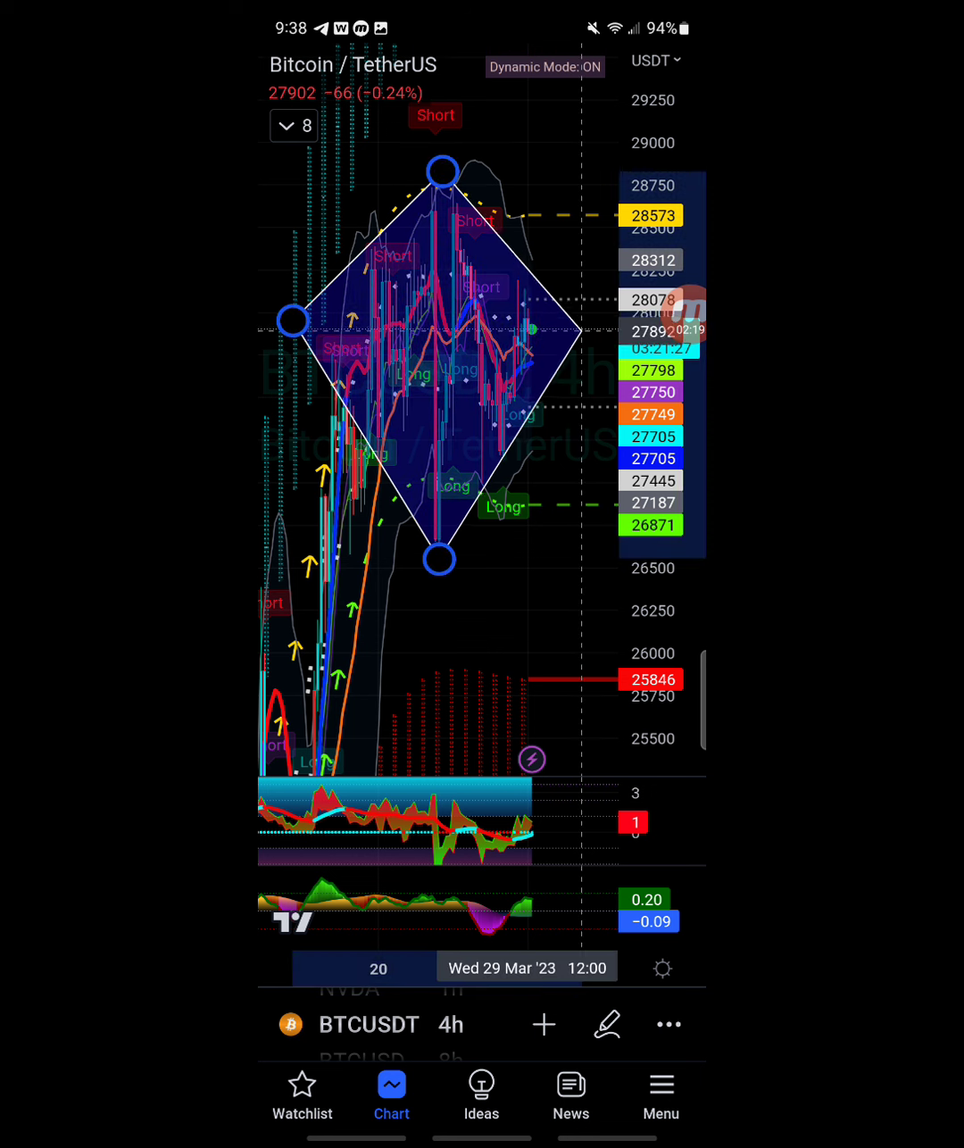